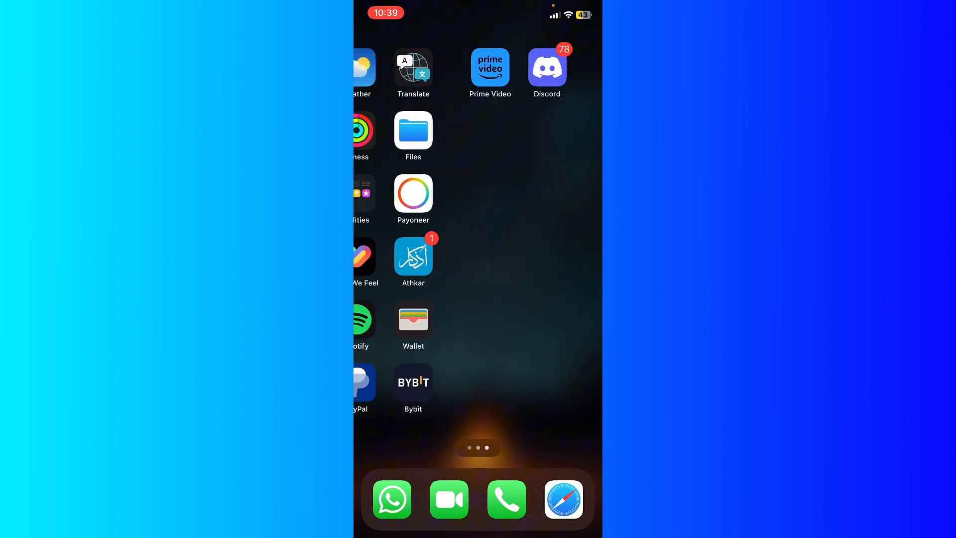
# Launch Discord from the iOS home screen into the server's changelog channel
pyautogui.click(546, 66)
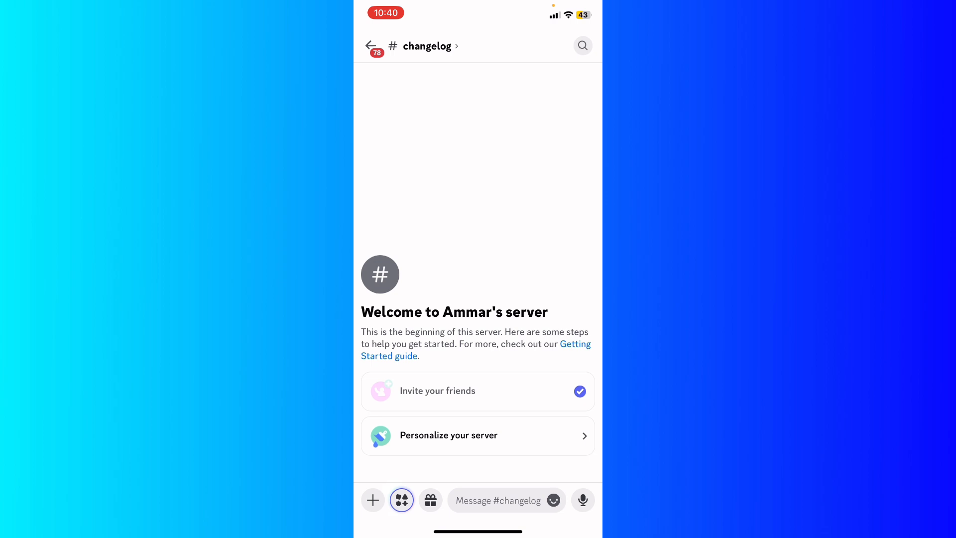
# Return to the server's channel list and scroll down to the voice channels
pyautogui.click(371, 46)
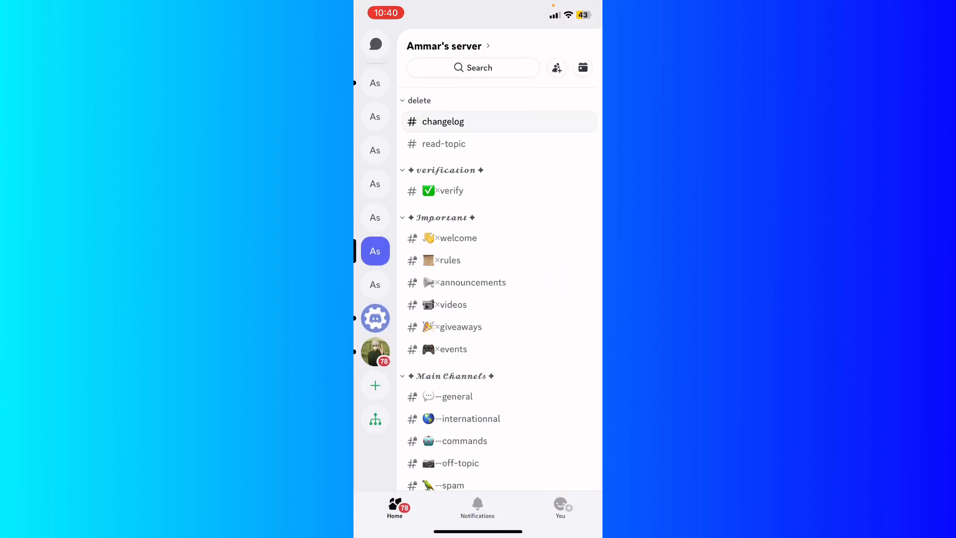
pyautogui.scroll(-3)
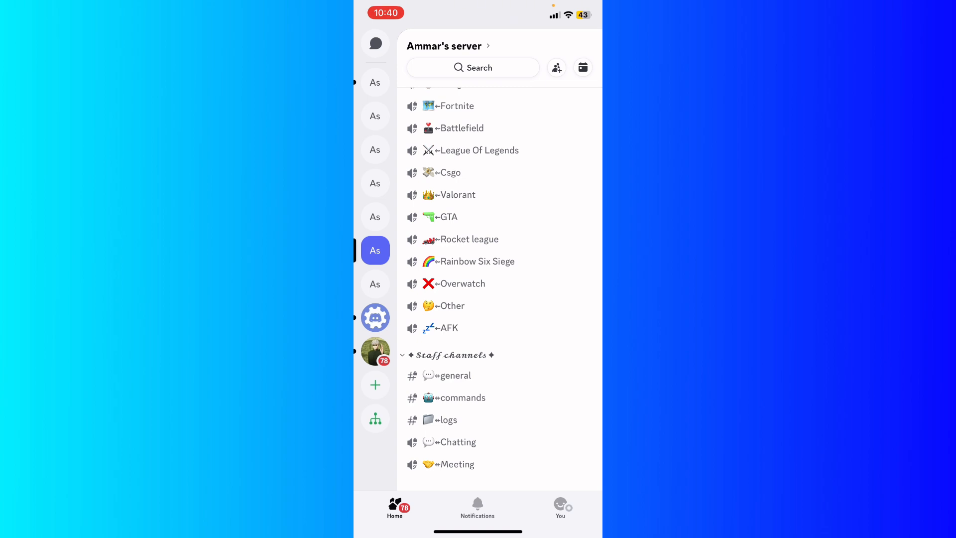
# Join the Meeting voice channel, then launch Prime Video from the home screen
pyautogui.click(454, 464)
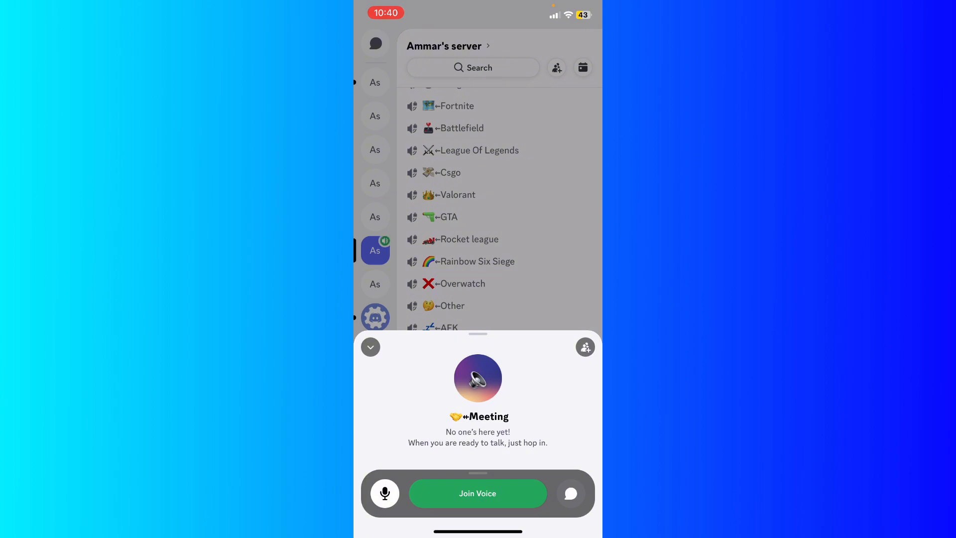
pyautogui.click(477, 493)
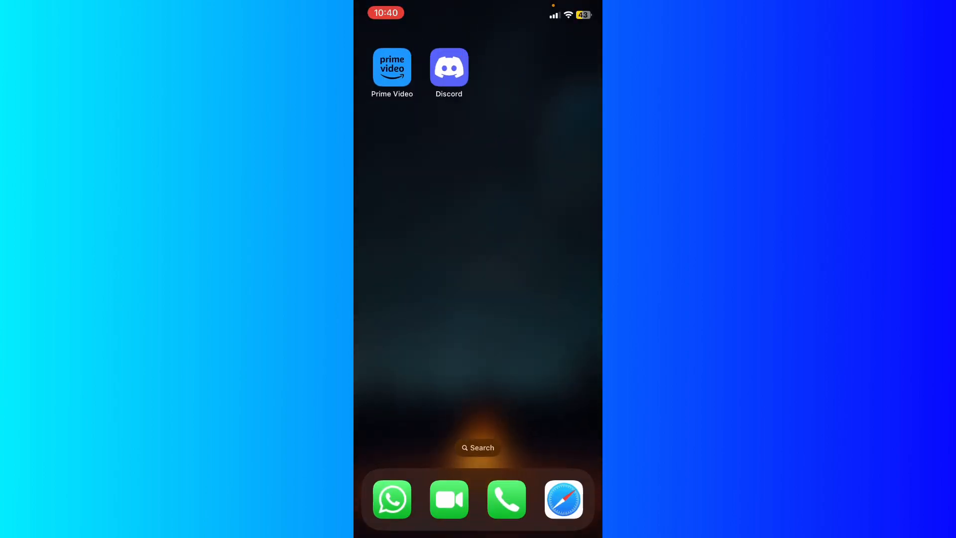
pyautogui.click(392, 66)
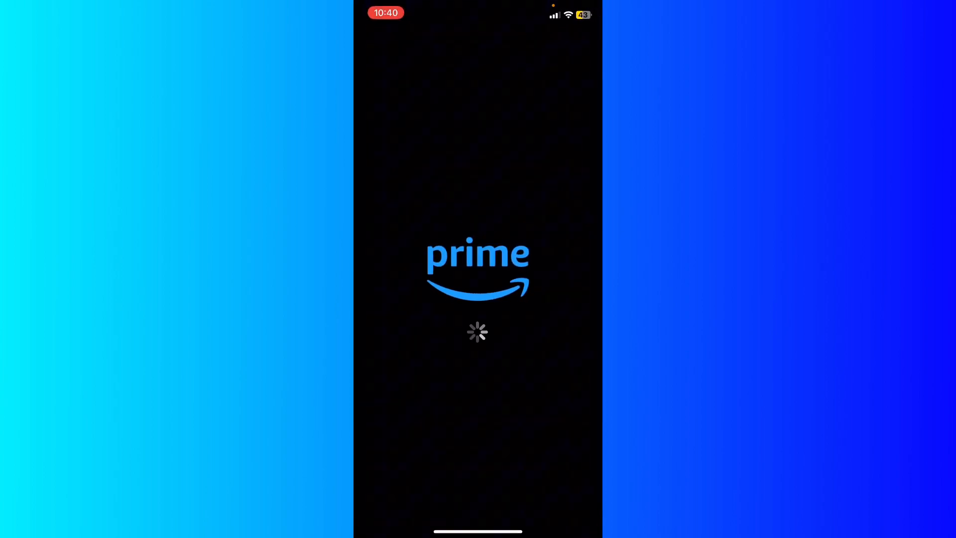